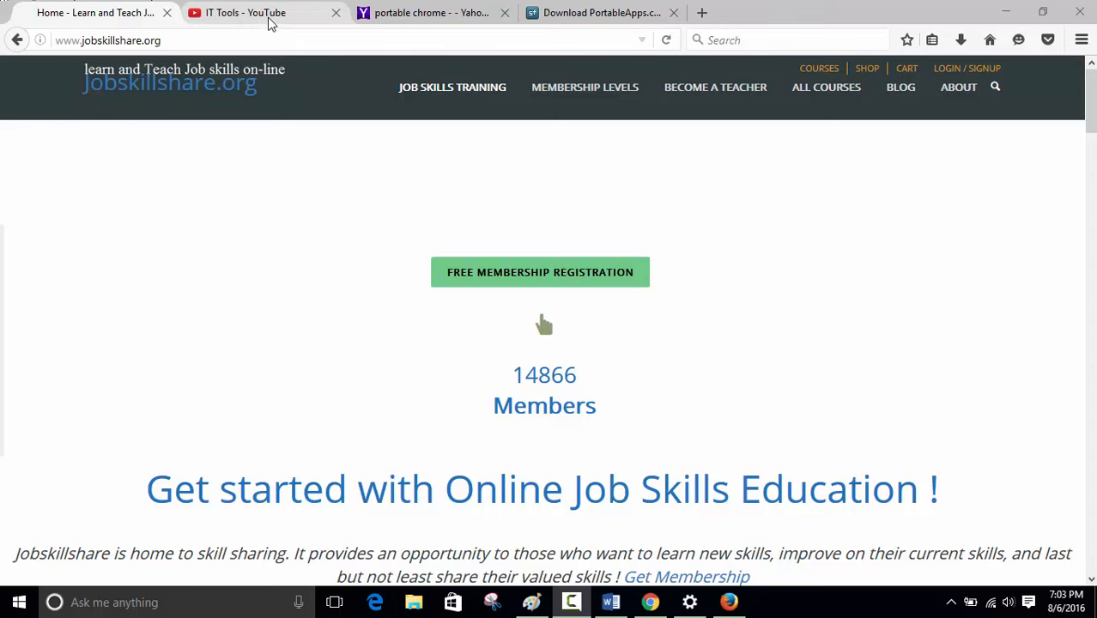
Step: Switch from the IT Tools YouTube tab to the Yahoo 'portable chrome' search results
click(249, 13)
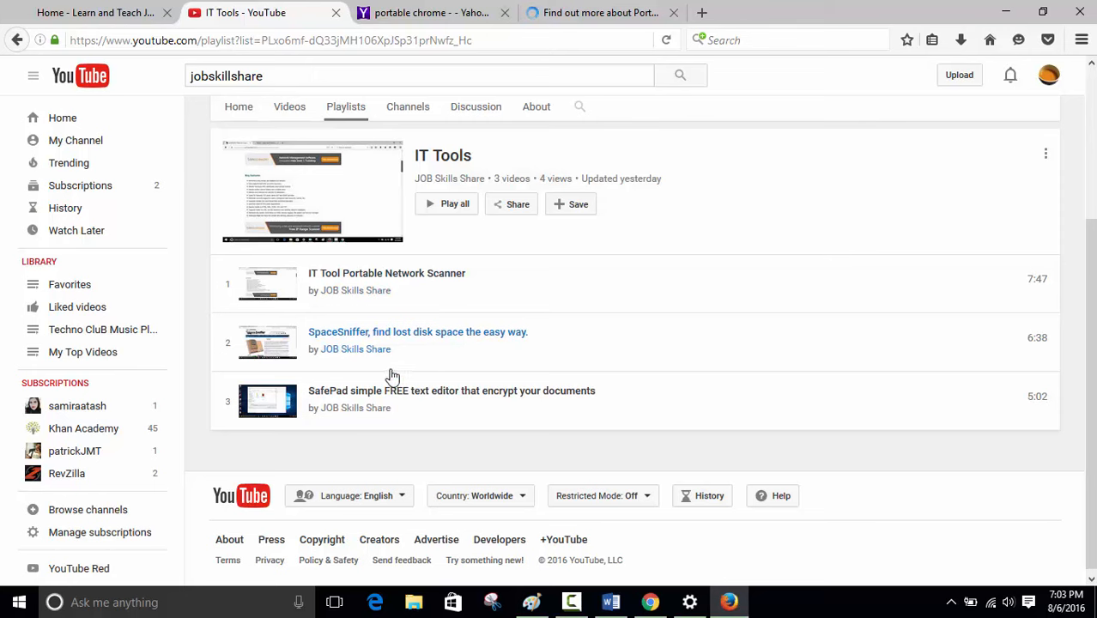
mouse_move(554, 465)
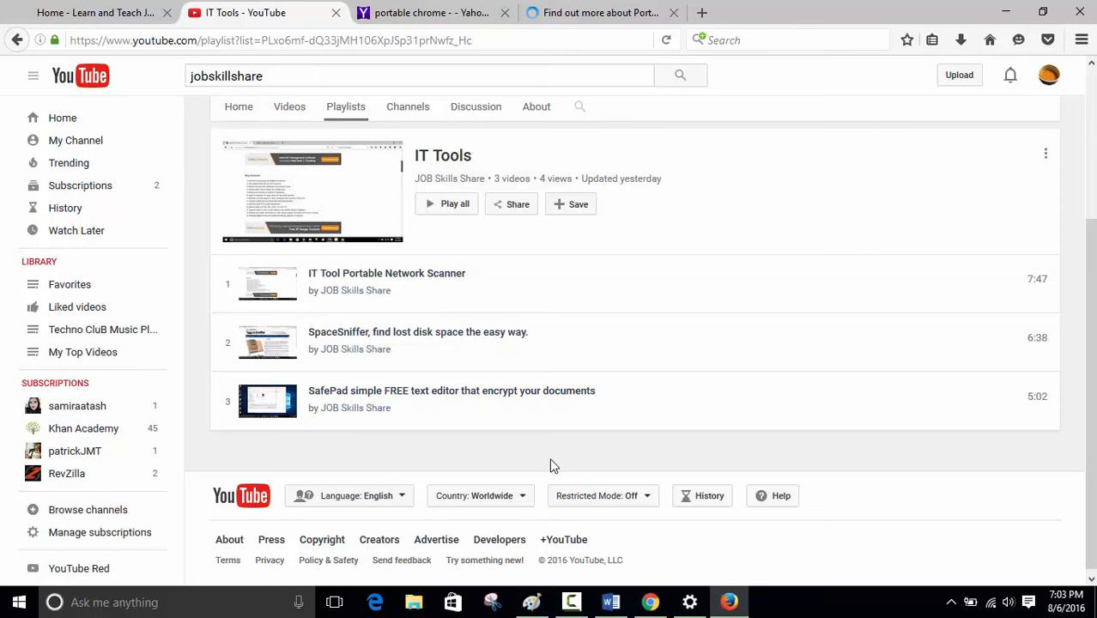
click(429, 12)
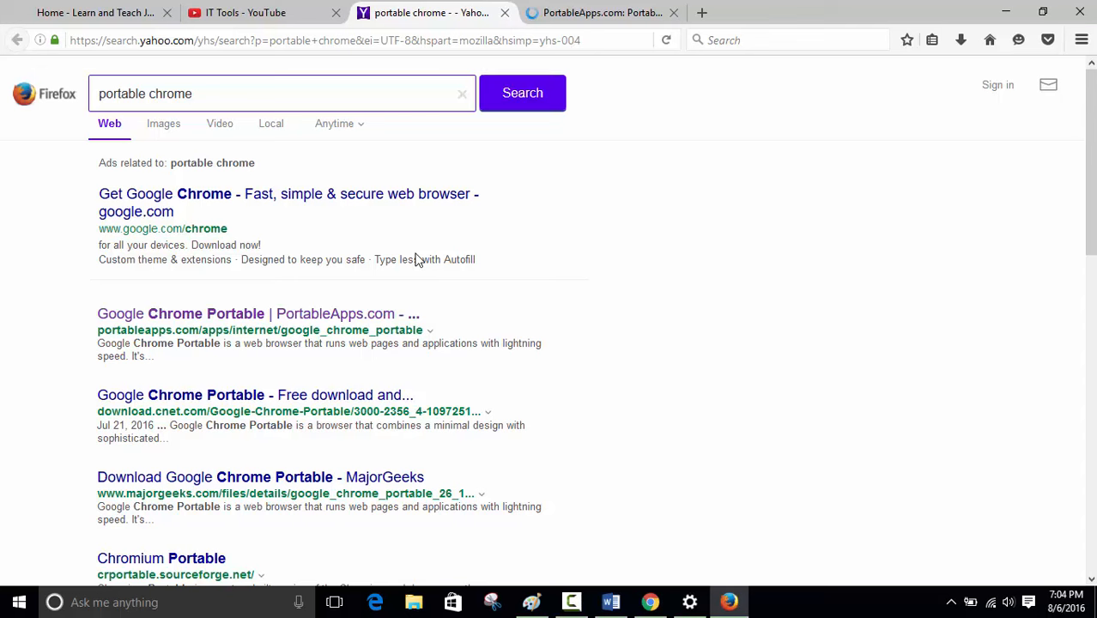
mouse_move(394, 173)
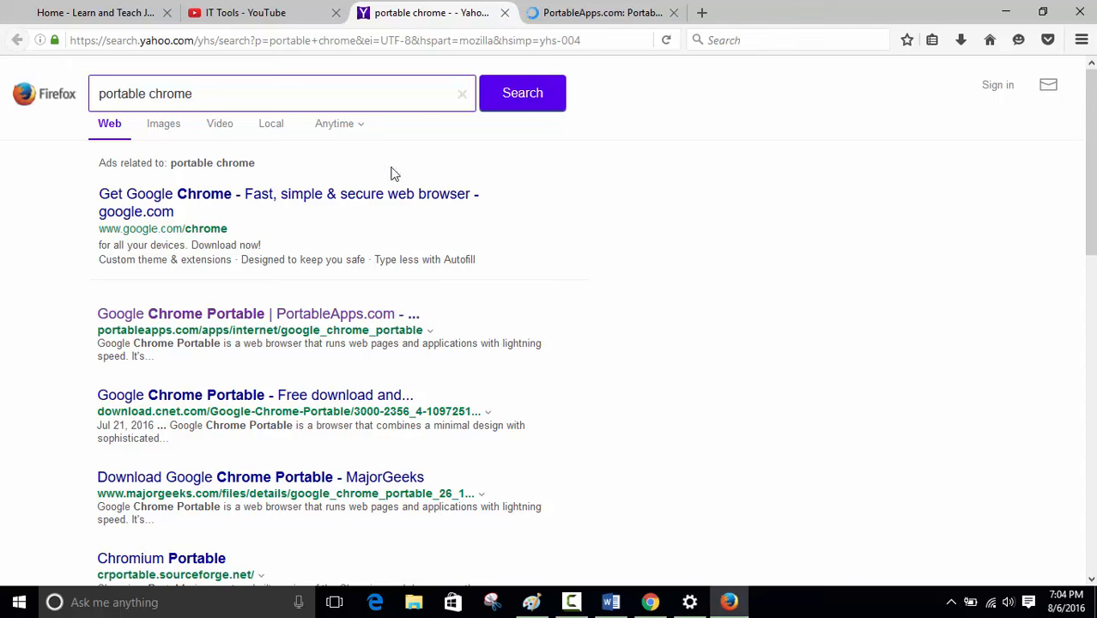
mouse_move(318, 28)
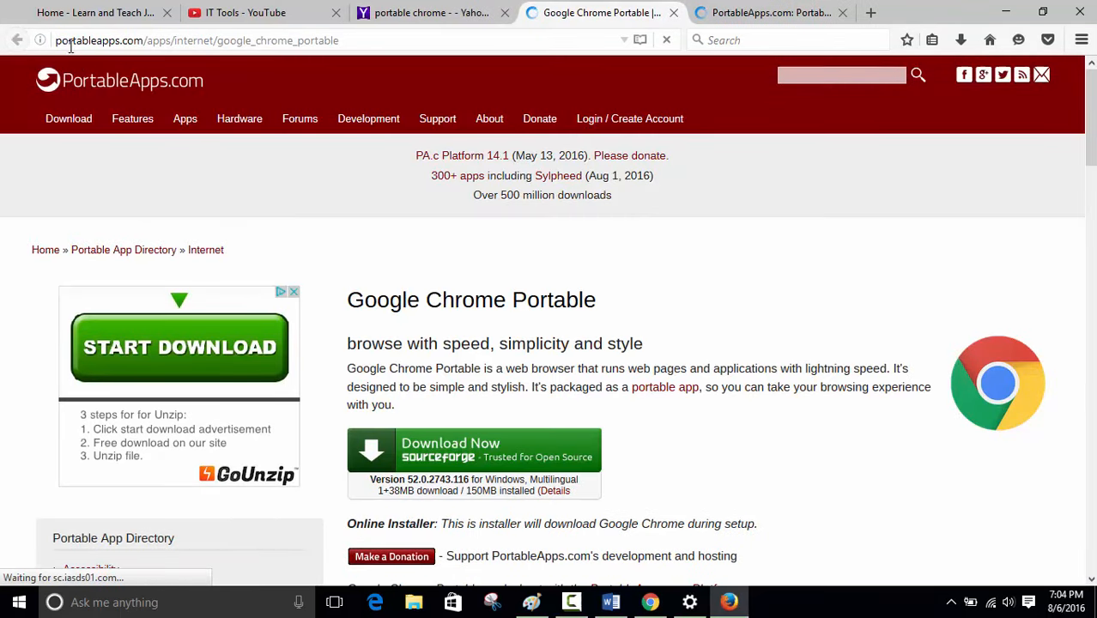
Step: Download the Google Chrome Portable installer via the direct SourceForge link and save it
scroll(down, 3)
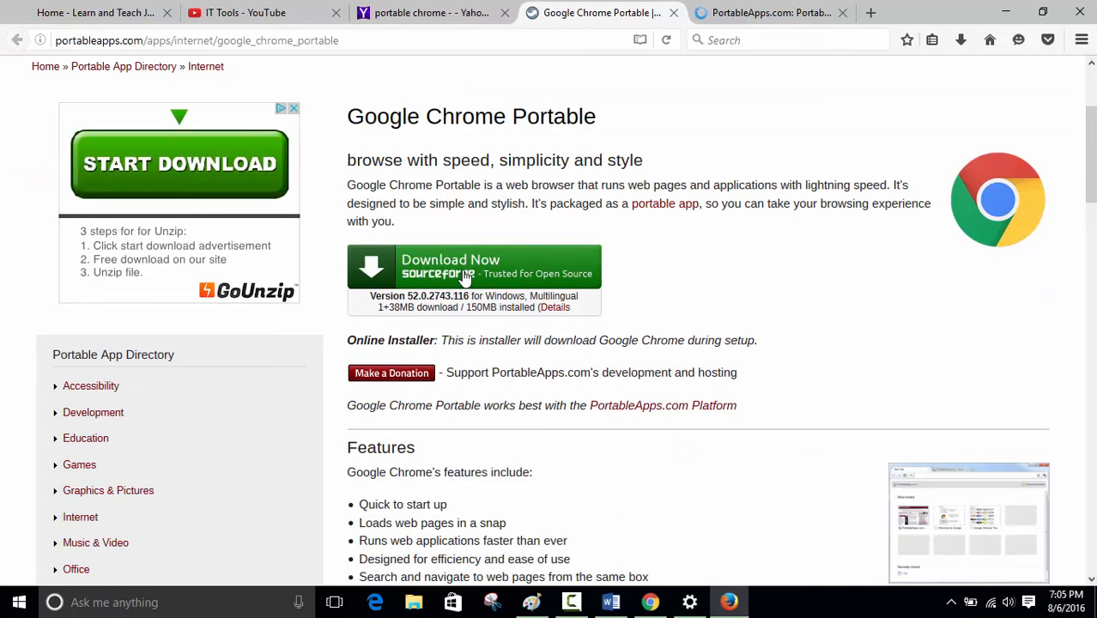
click(472, 267)
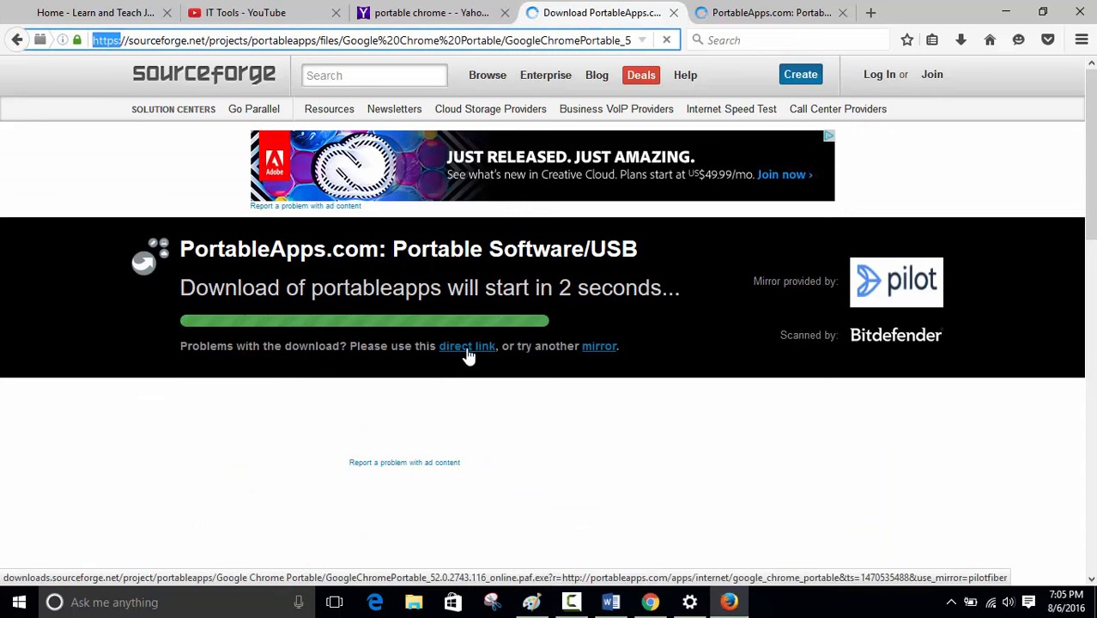
click(467, 346)
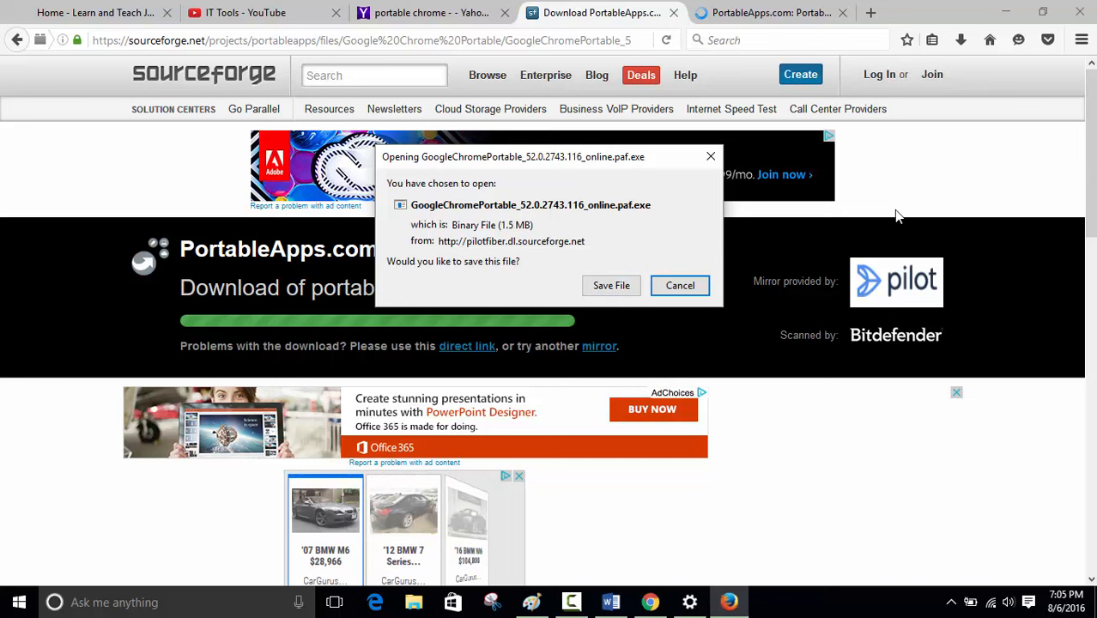
click(611, 285)
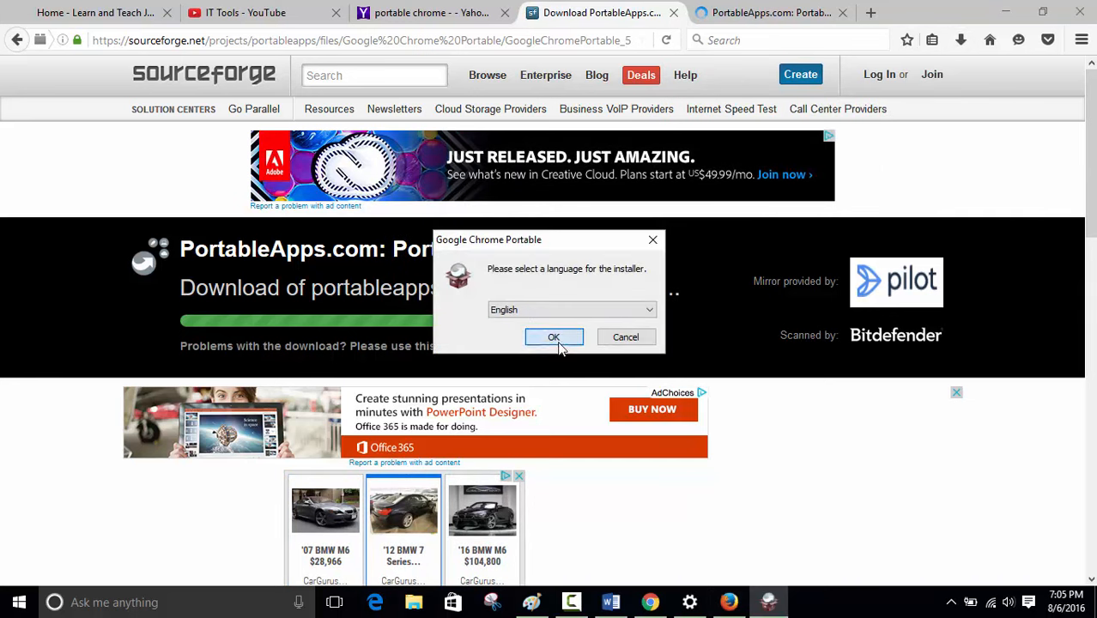
Step: Install Chrome Portable in English to Downloads\GoogleChromePortable, then finish setup and reopen File Explorer
click(554, 338)
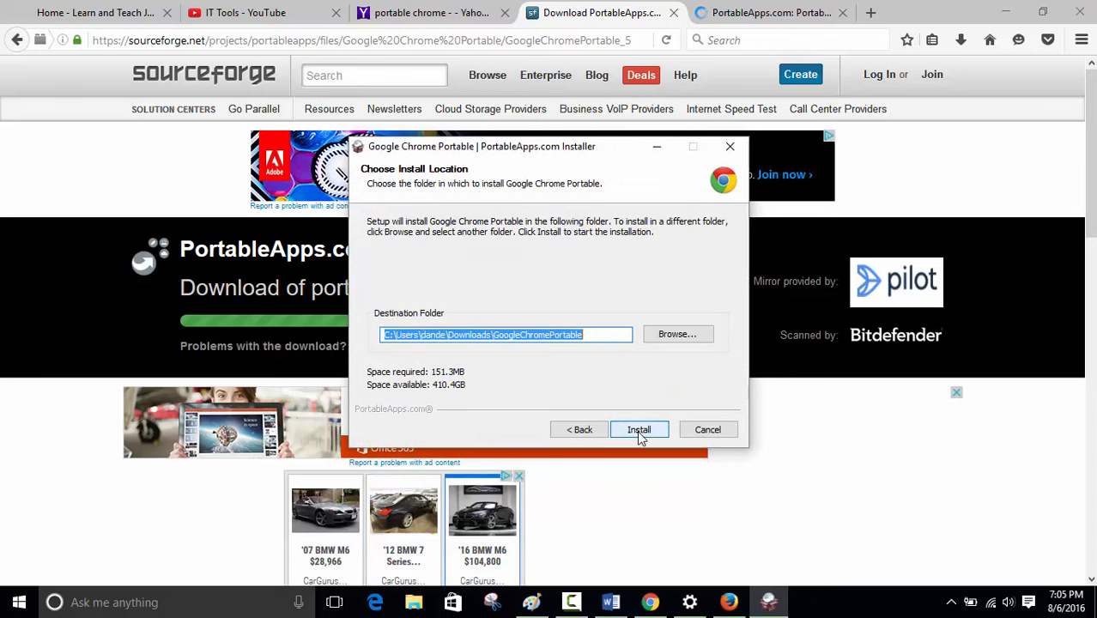
click(639, 429)
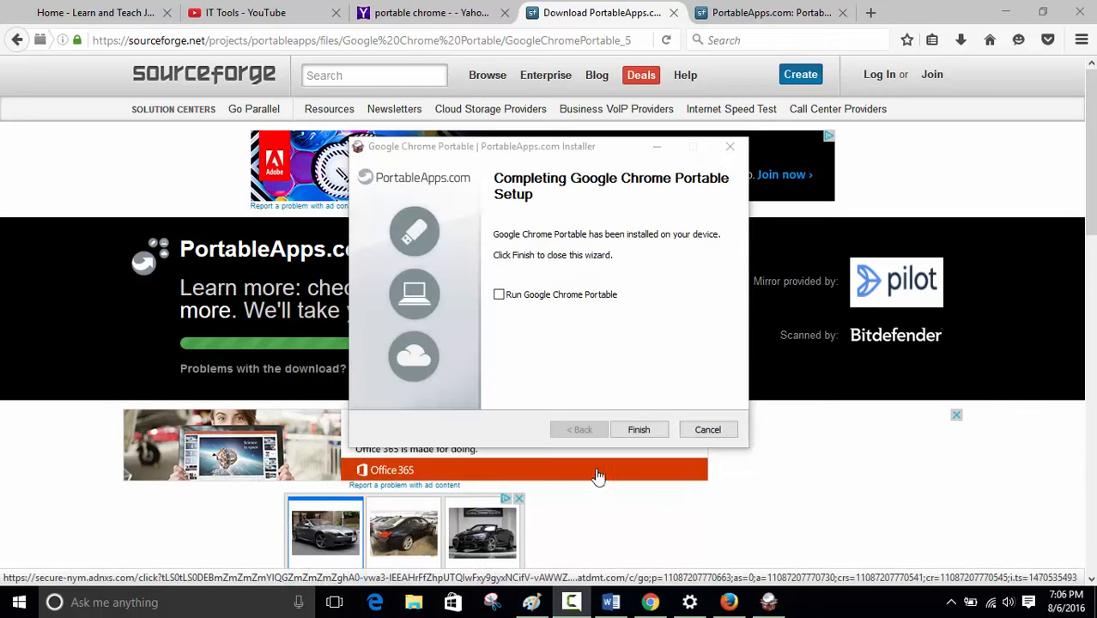
click(638, 429)
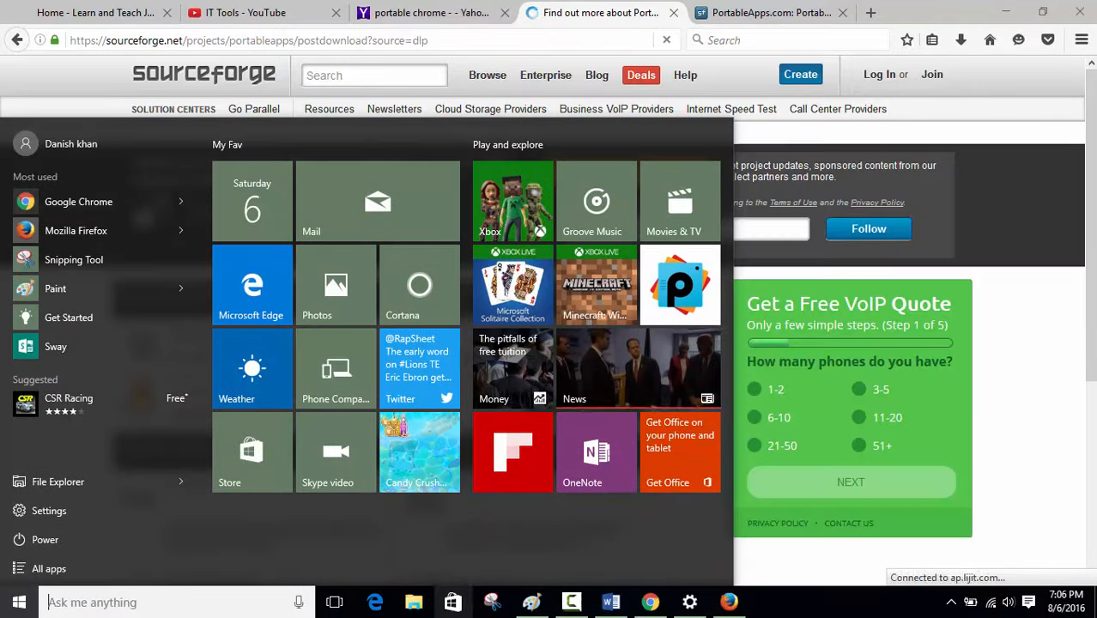
click(413, 602)
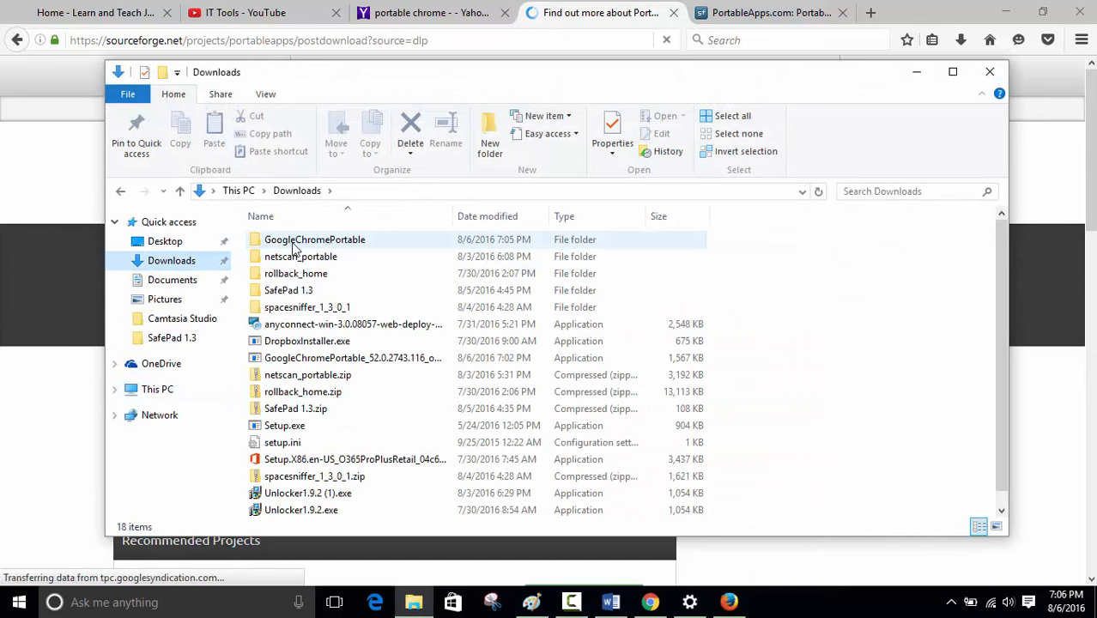
mouse_move(297, 239)
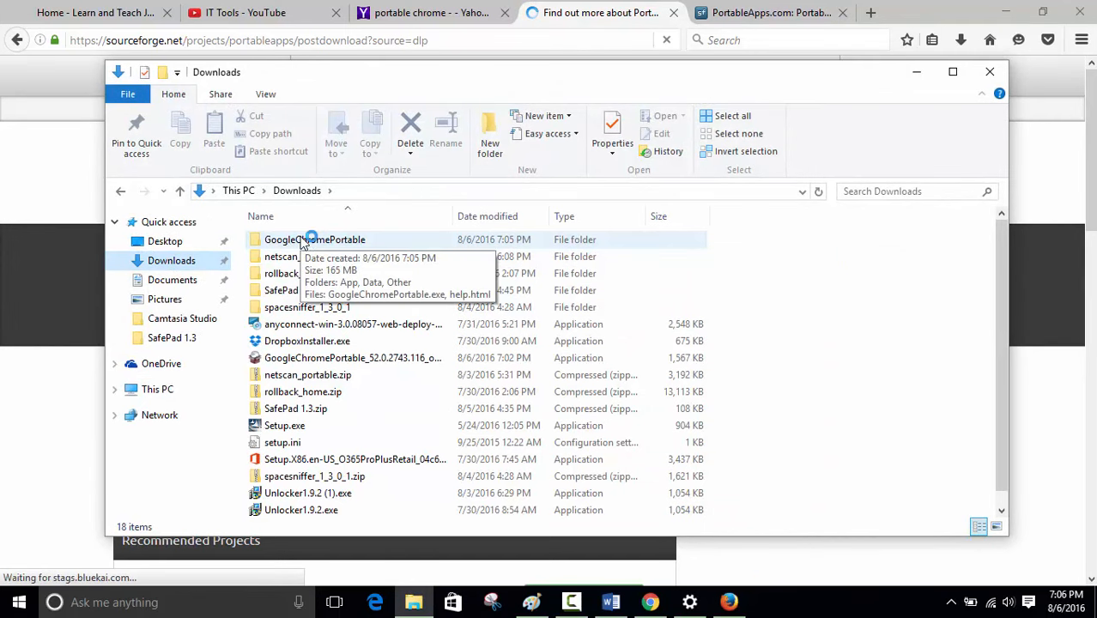
Step: Open the GoogleChromePortable folder in Downloads
double_click(314, 239)
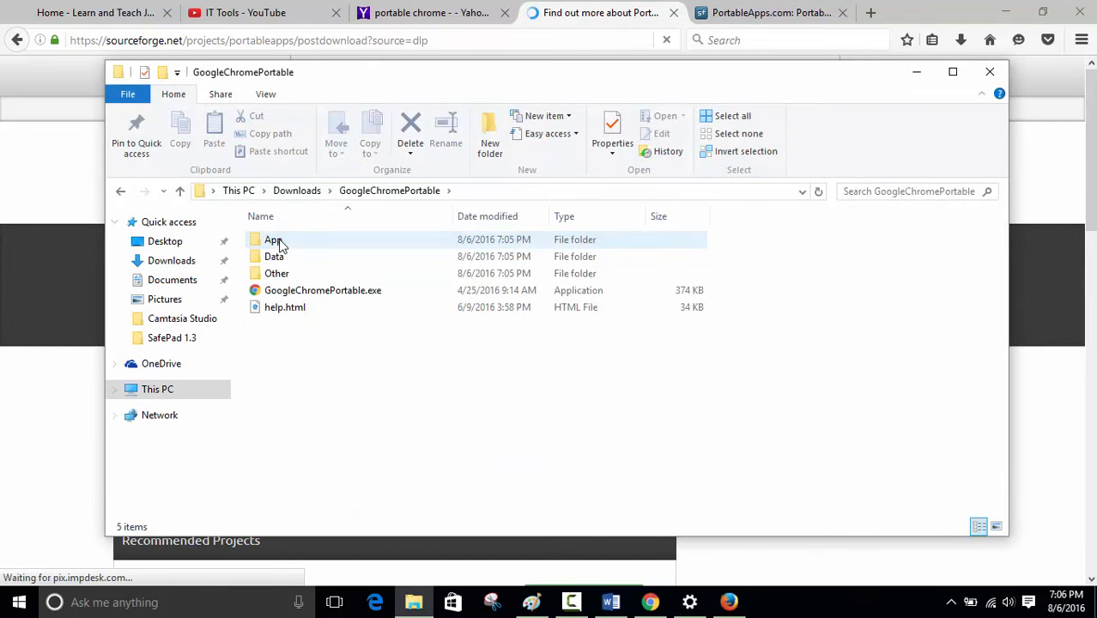
mouse_move(298, 290)
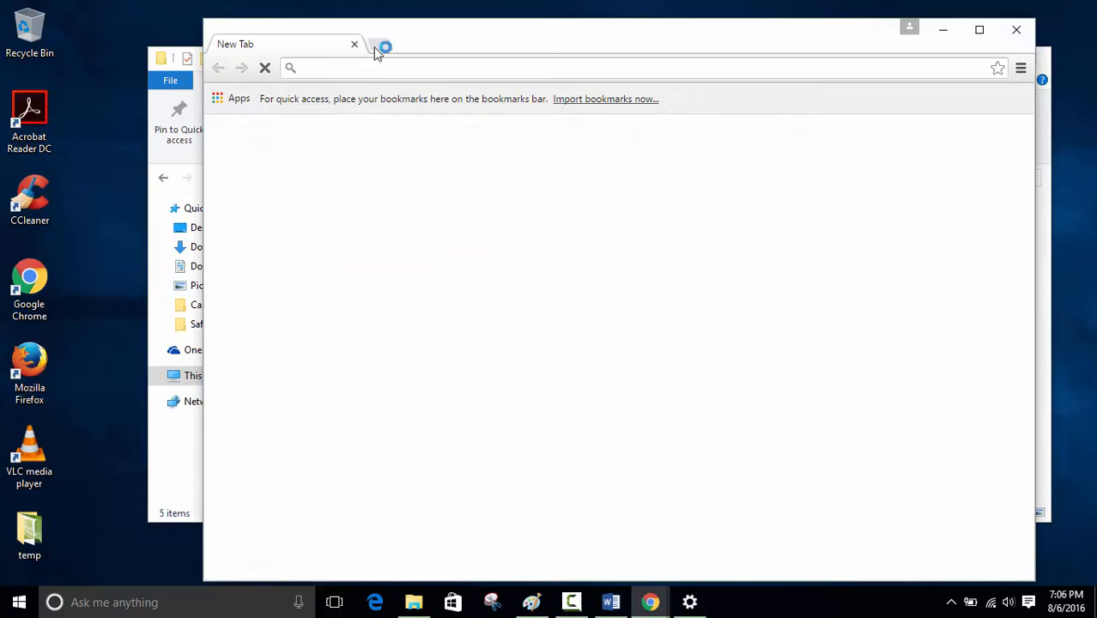
Step: Minimize the installed Chrome and launch GoogleChromePortable.exe from the folder window
click(383, 44)
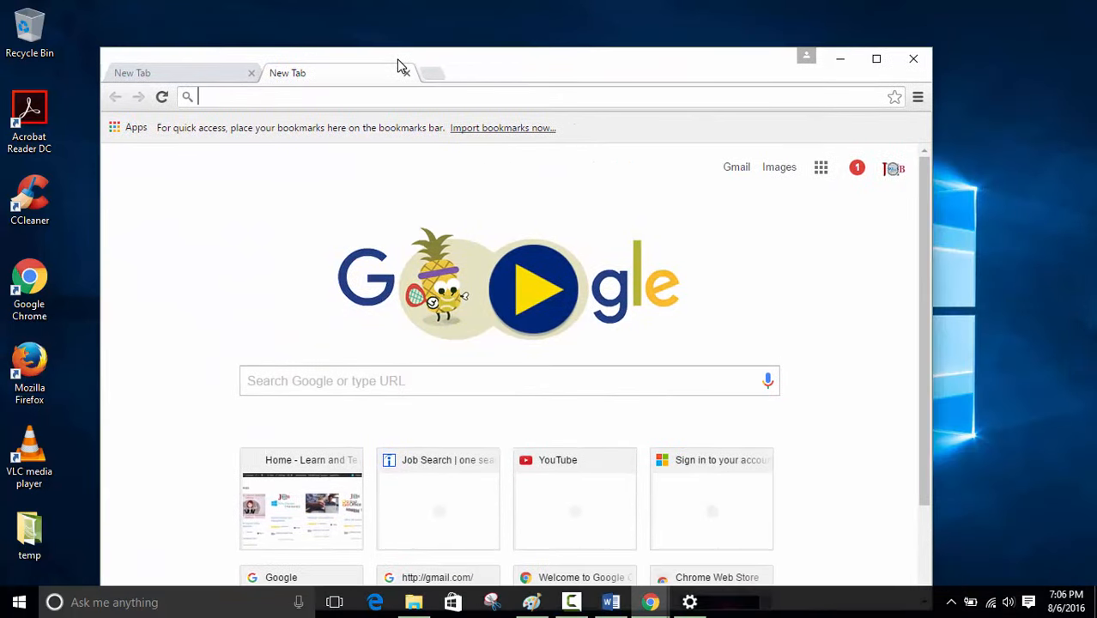
click(912, 59)
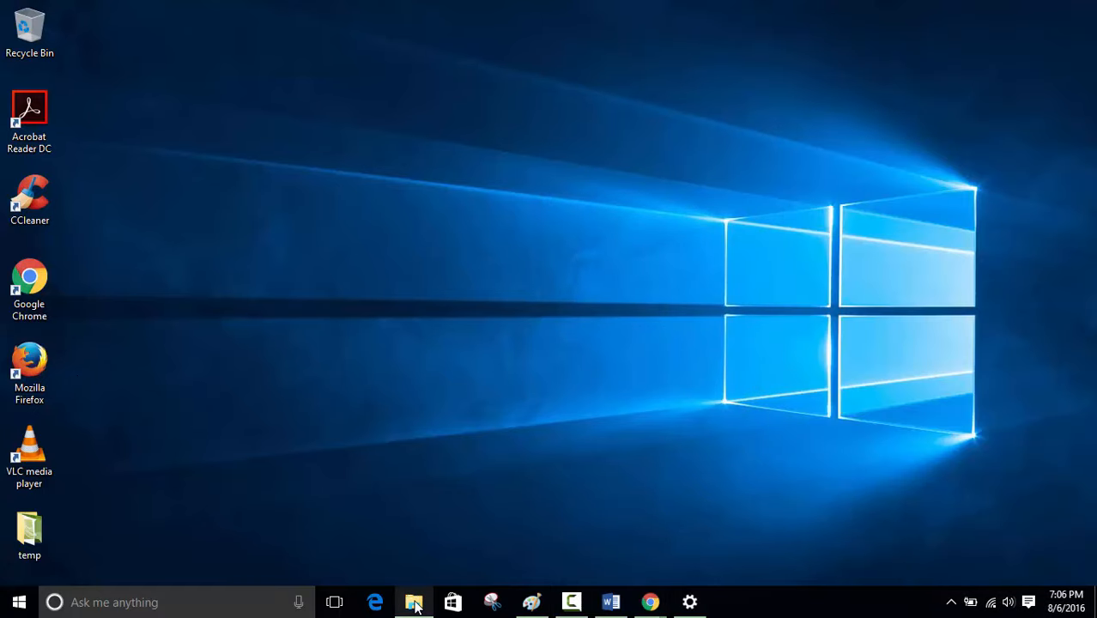
click(414, 602)
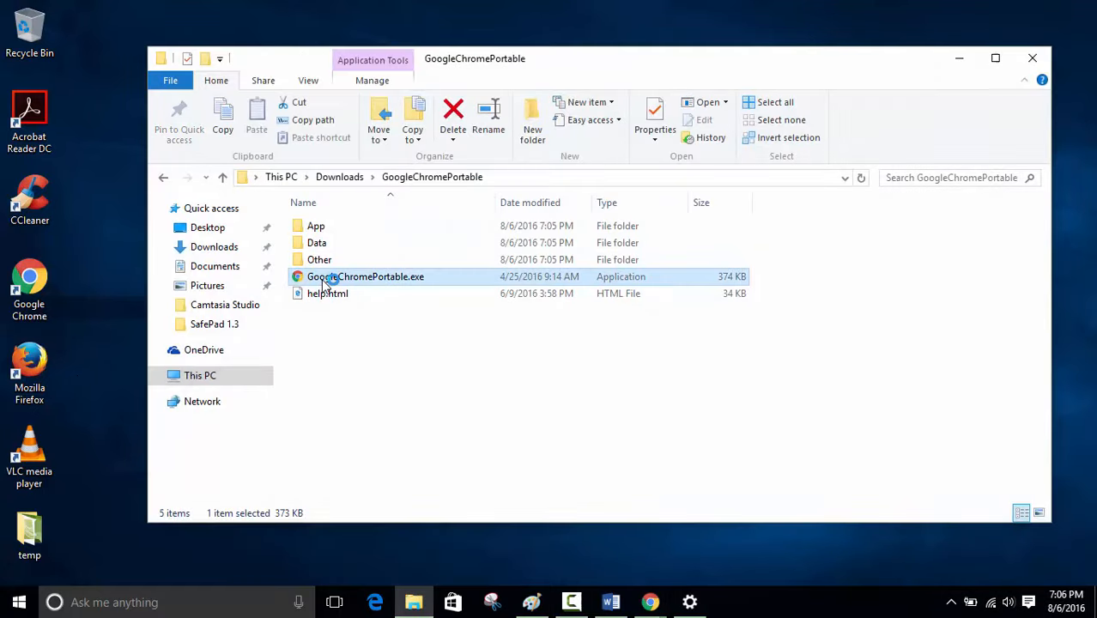
mouse_move(333, 277)
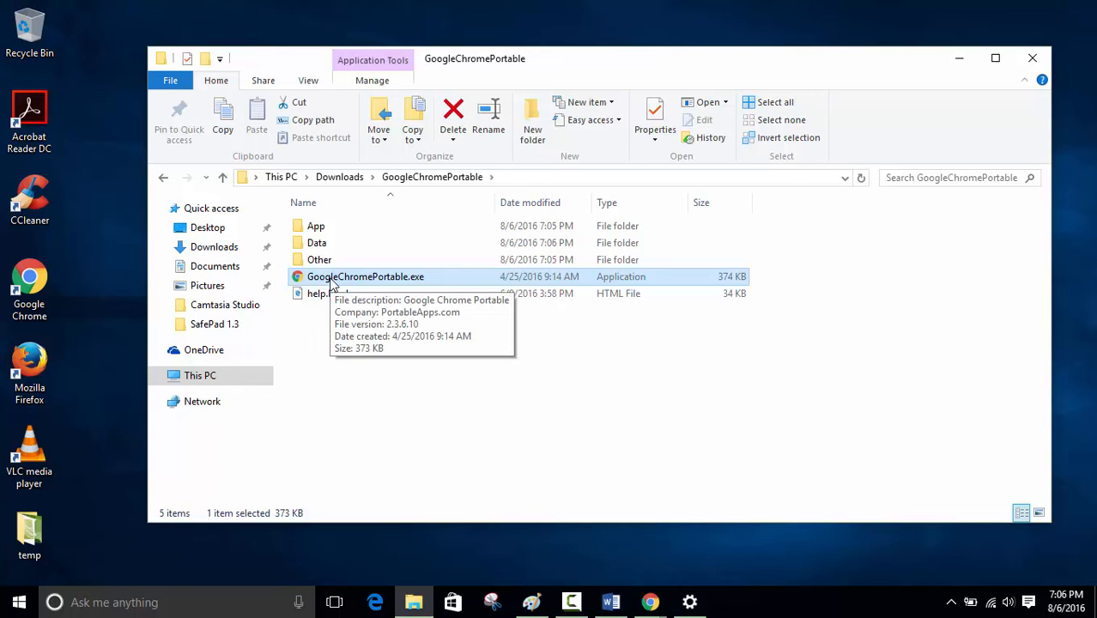
double_click(364, 276)
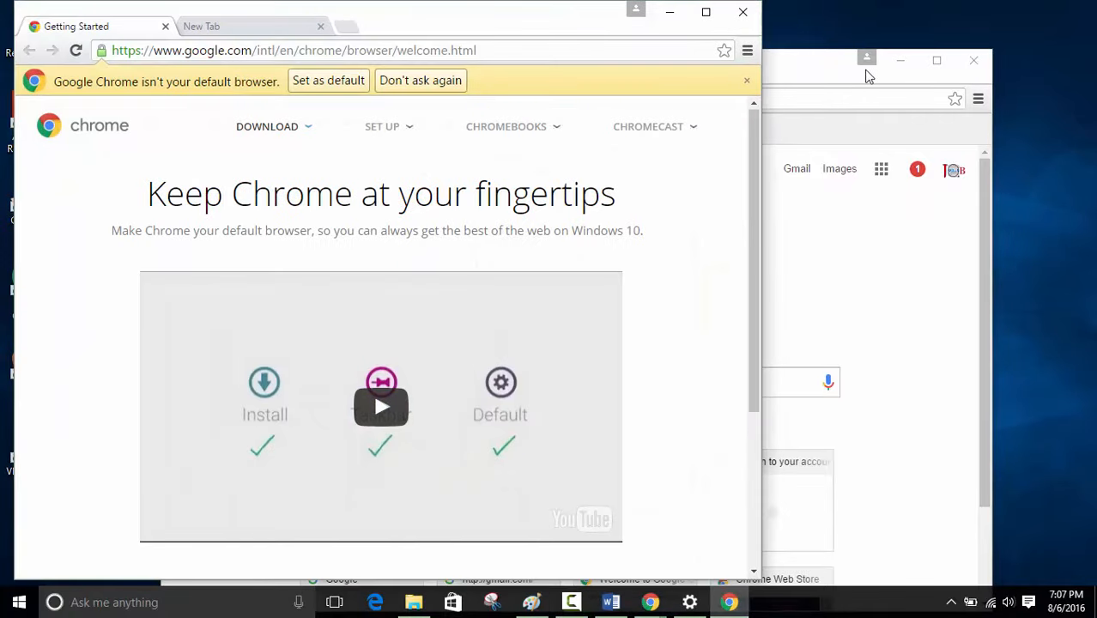
Step: Go to gmail.com in Chrome Portable, choose Sign In, and focus the email field
click(292, 49)
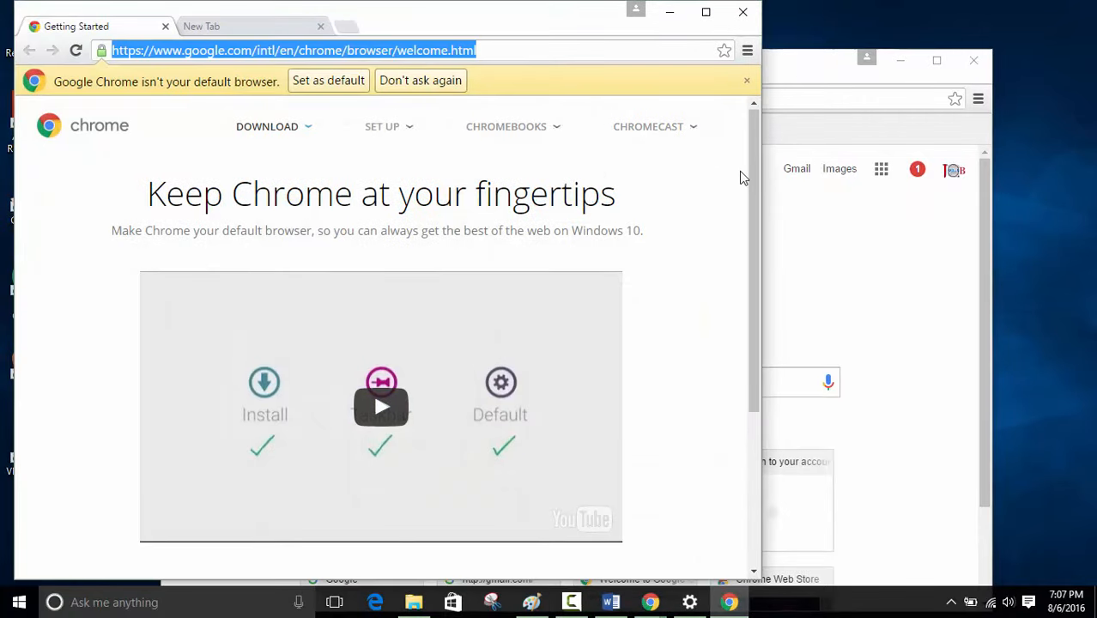
click(506, 126)
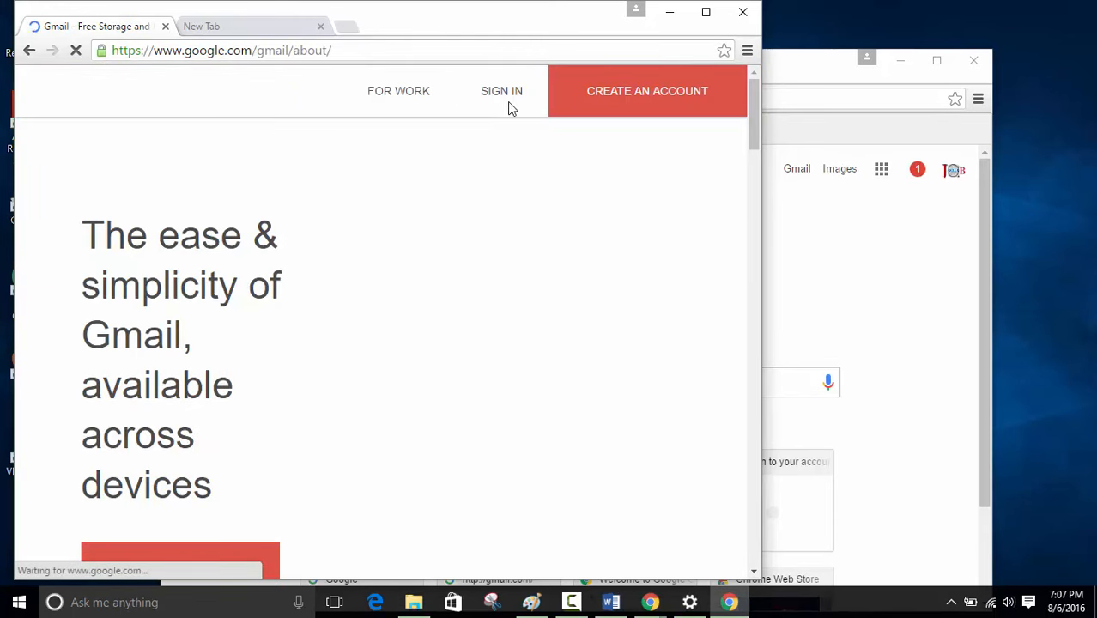
click(502, 91)
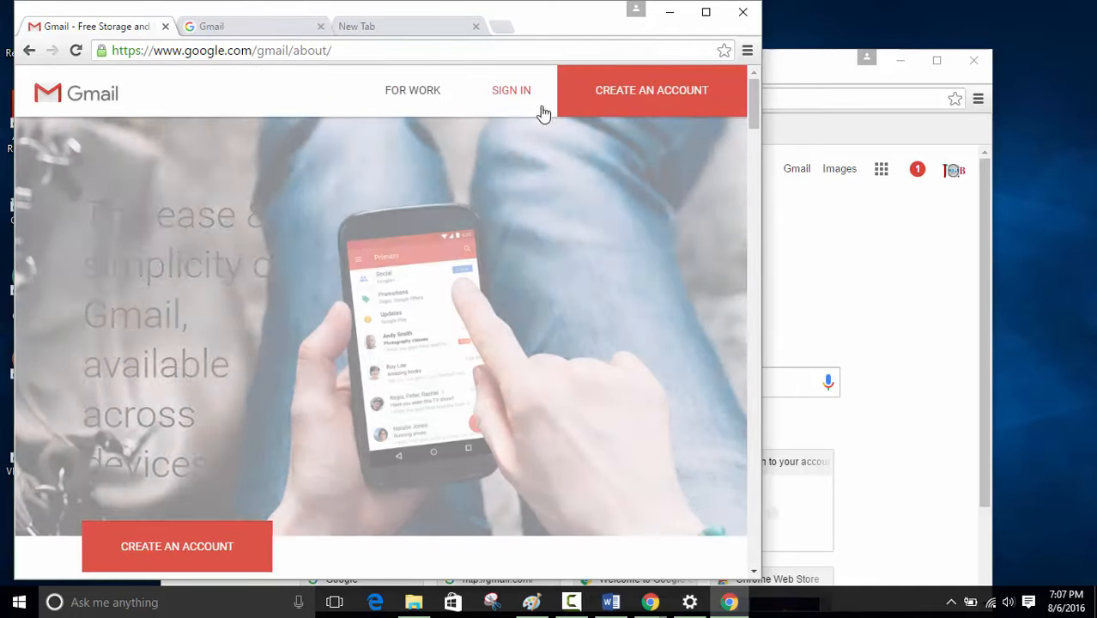
click(510, 90)
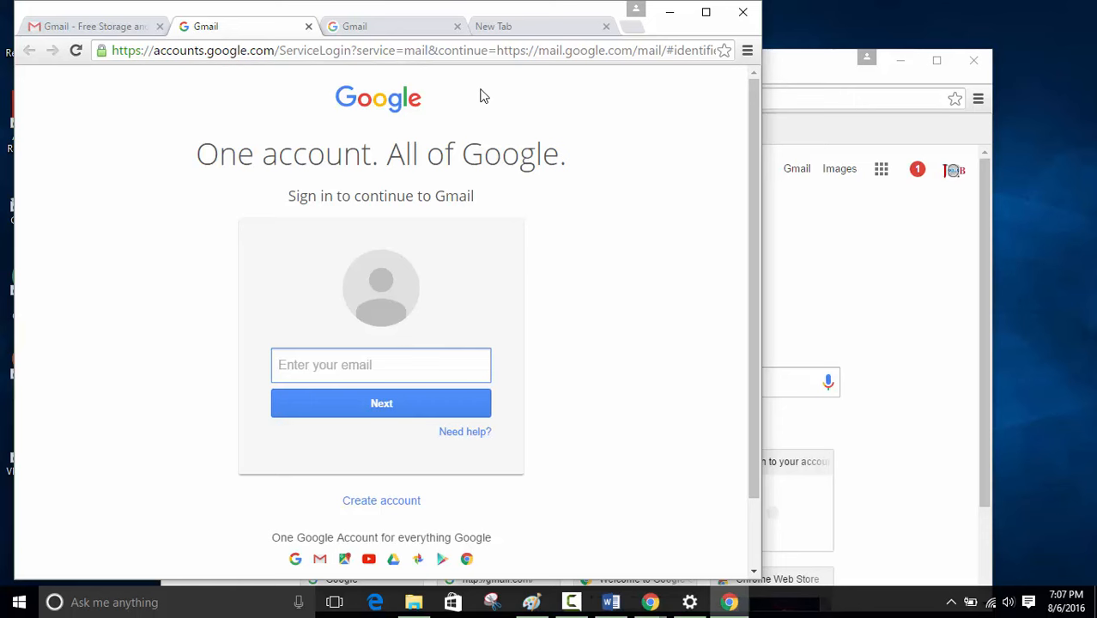
click(381, 365)
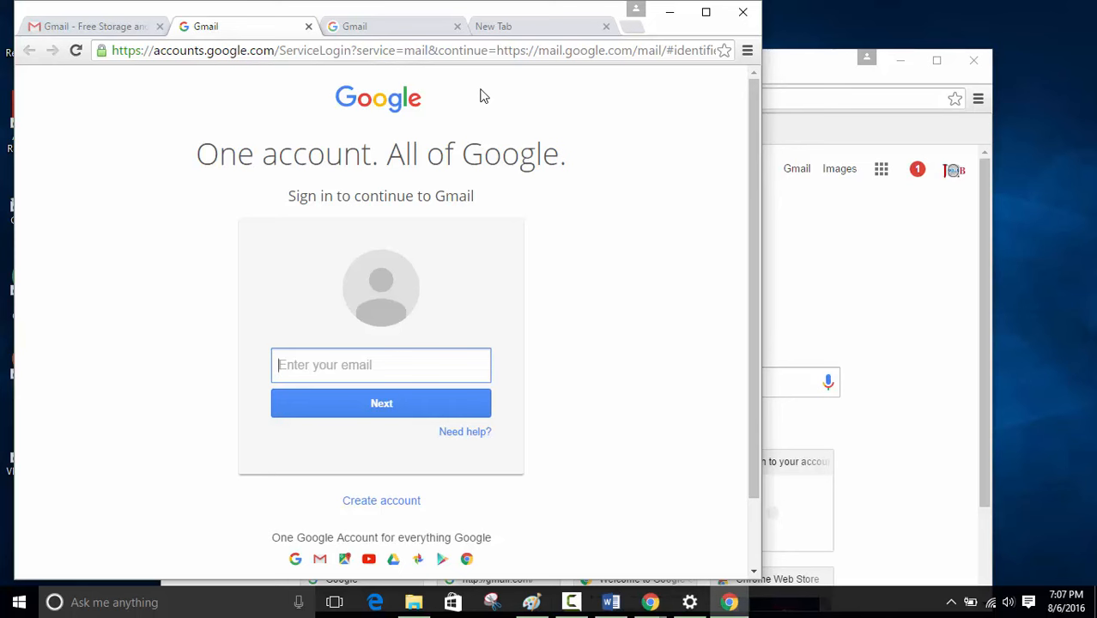
mouse_move(800, 84)
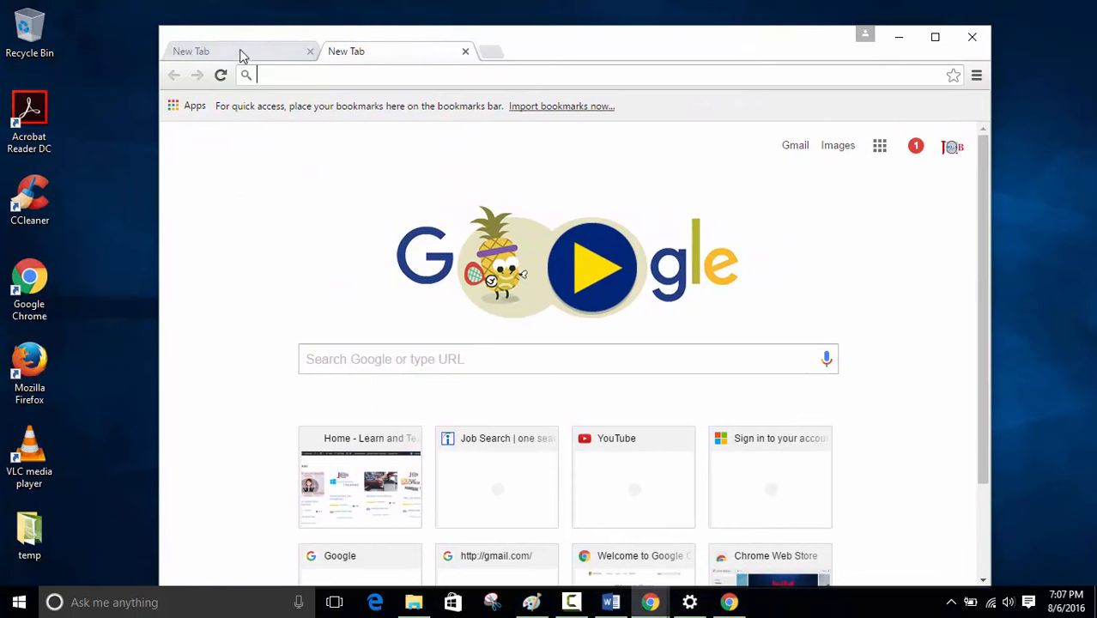
mouse_move(252, 54)
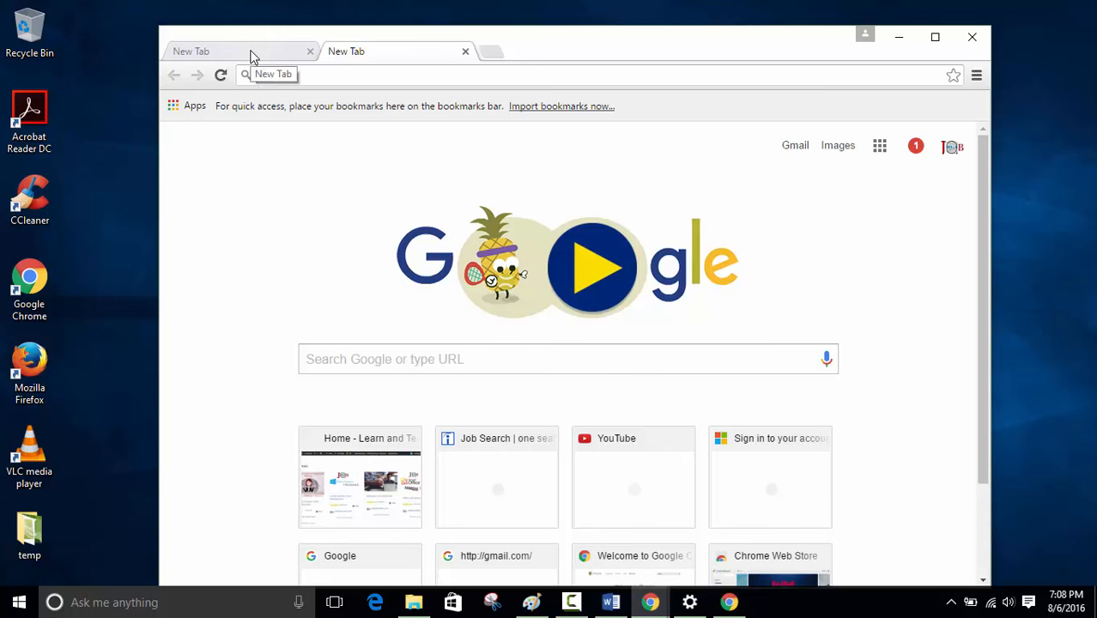